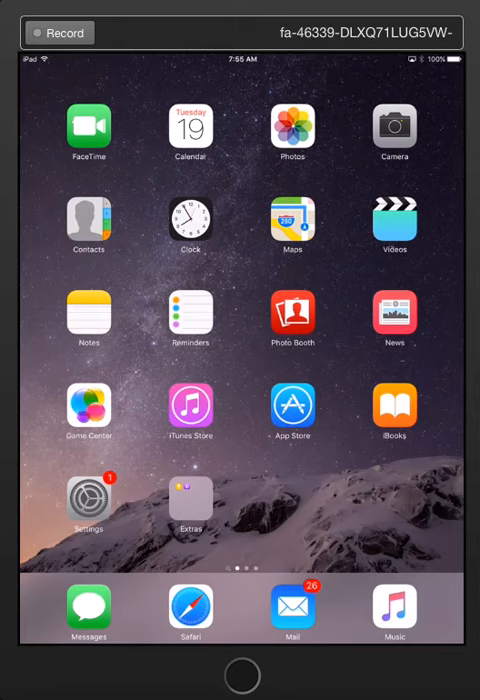
mouse_move(242, 676)
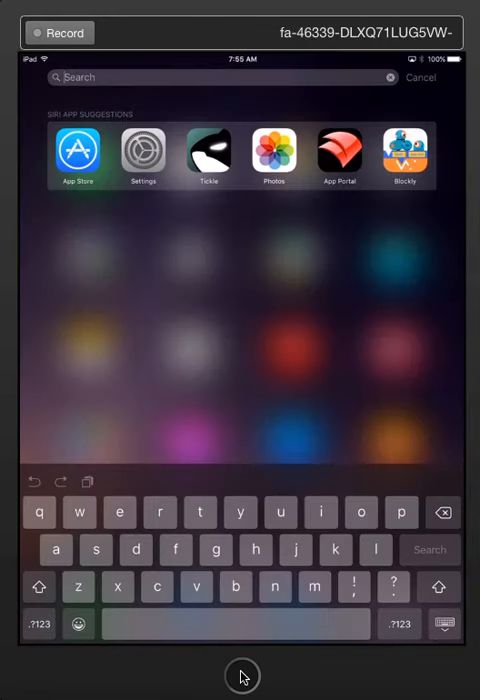
Search Spotlight for "app" to locate the App Portal app
text(app)
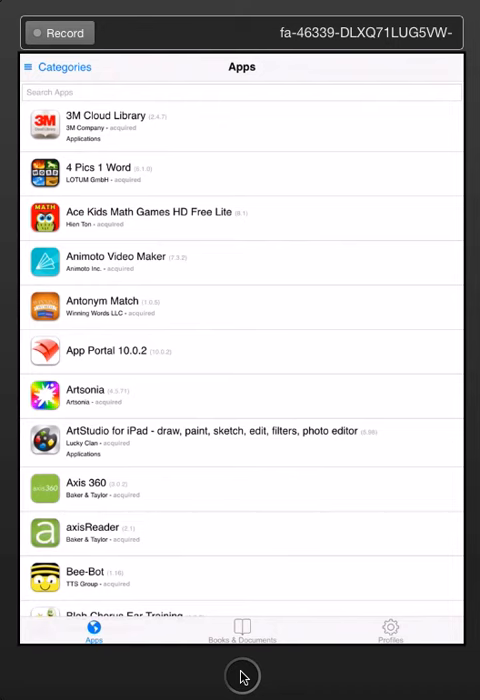
Search the App Portal catalogue for "tickle" to isolate the Tickle entry
click(240, 92)
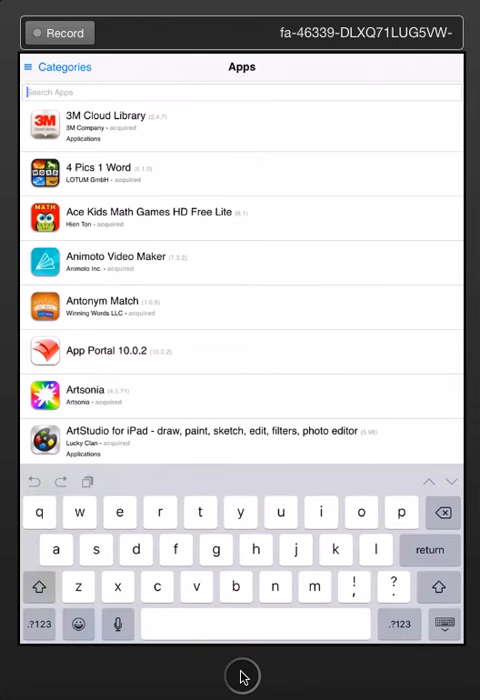
text(t)
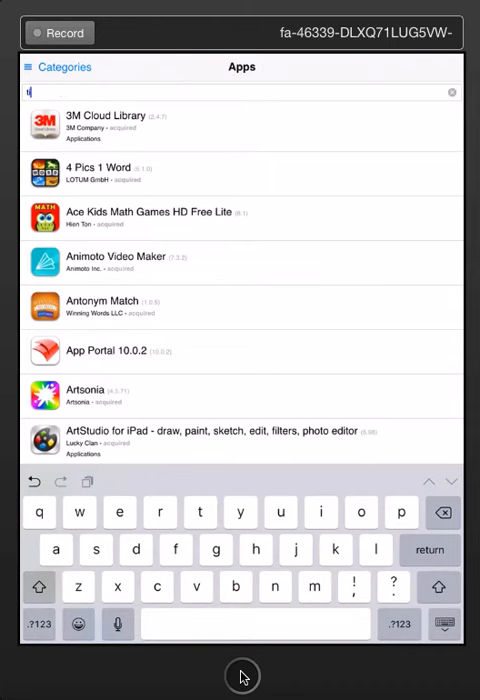
text(ickle)
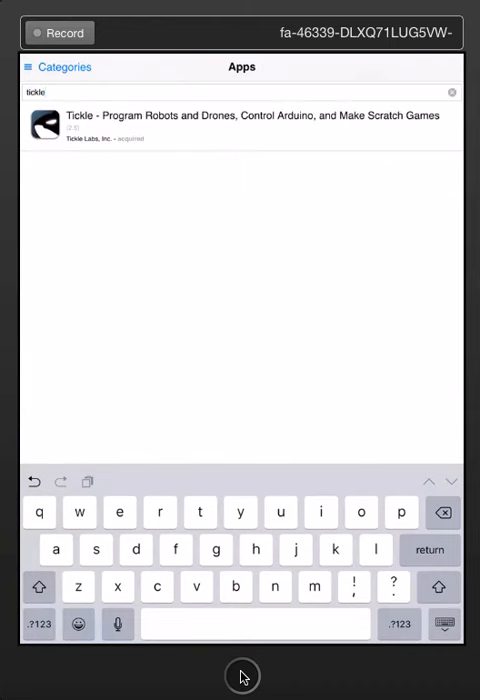
Request Tickle for installation from its detail page and confirm with OK
click(240, 120)
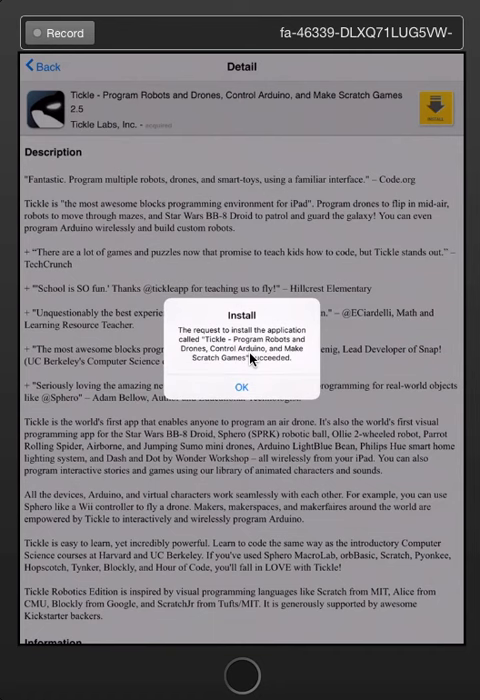
click(240, 386)
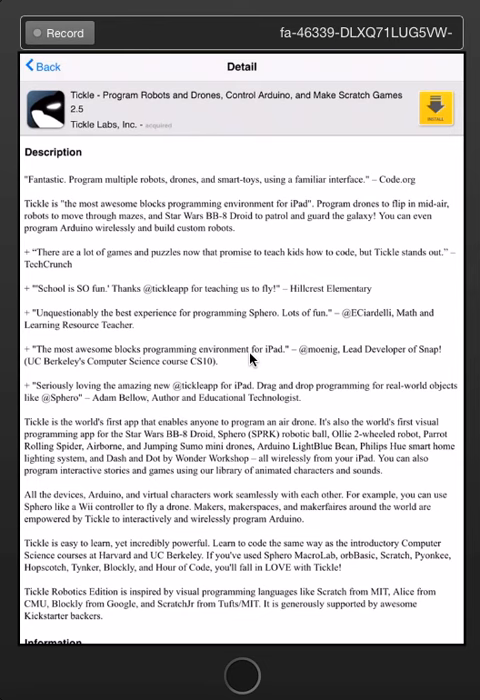
Return to the Home Screen's second page where the Tickle icon appears
key(home)
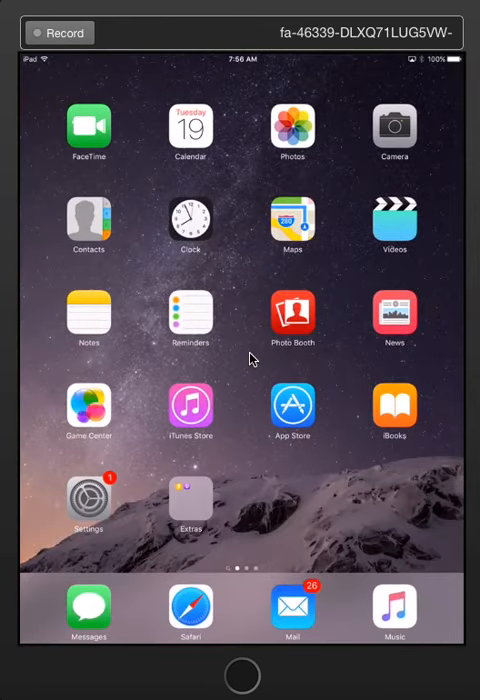
scroll(left, 3)
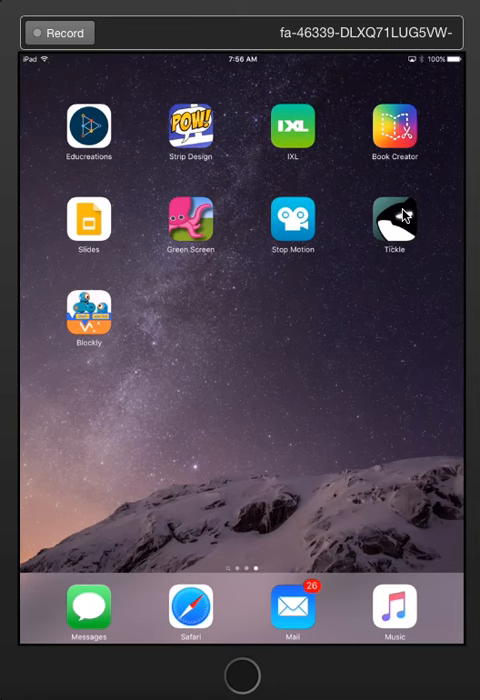
mouse_move(408, 248)
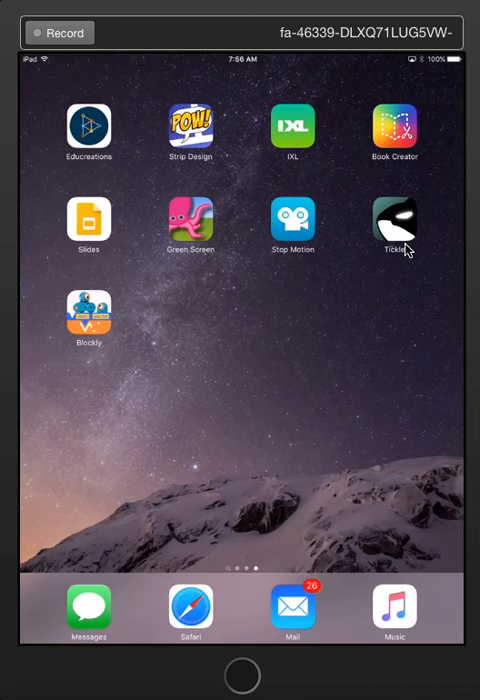
Reopen App Portal, request ChatterPix Kids for installation and confirm with OK
text(app)
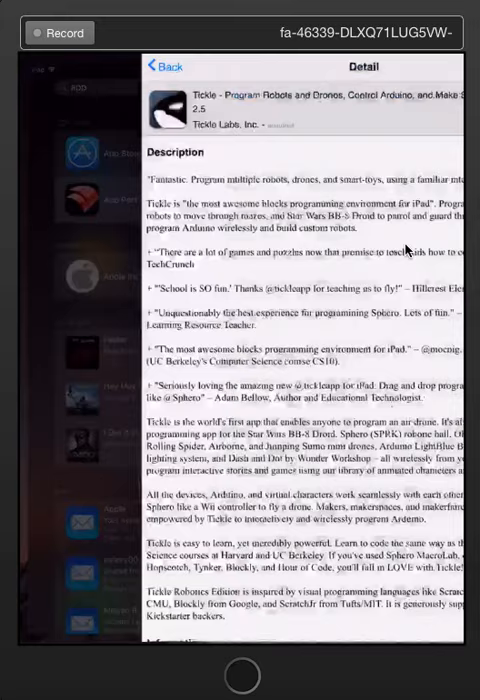
click(164, 66)
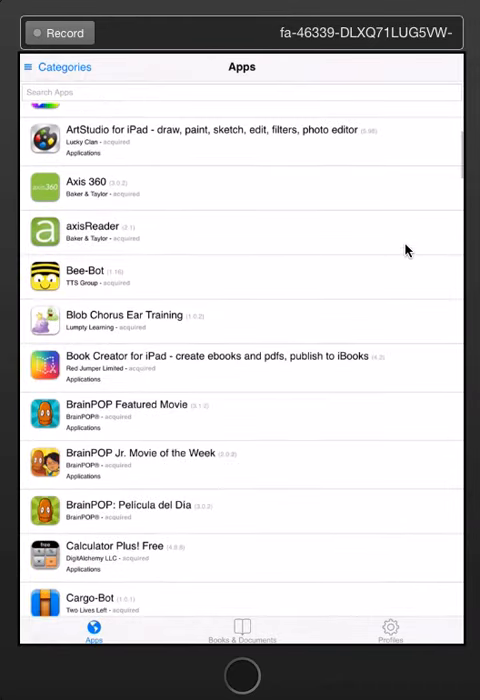
scroll(down, 3)
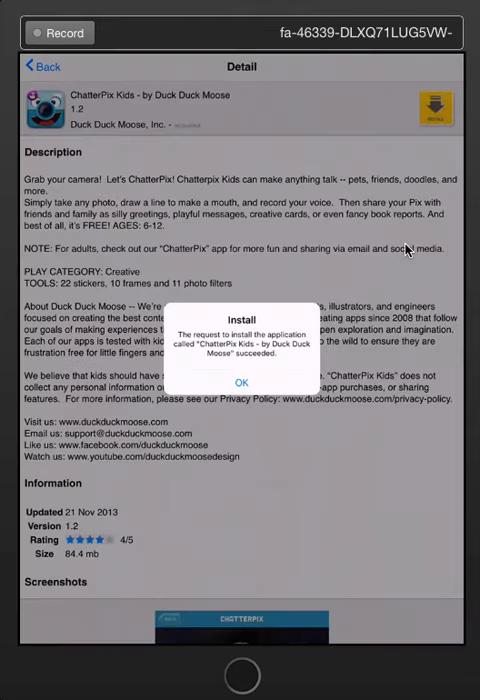
click(240, 384)
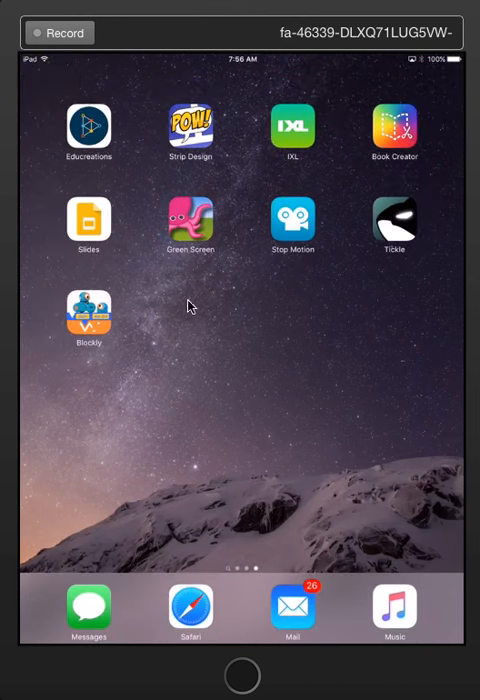
mouse_move(204, 318)
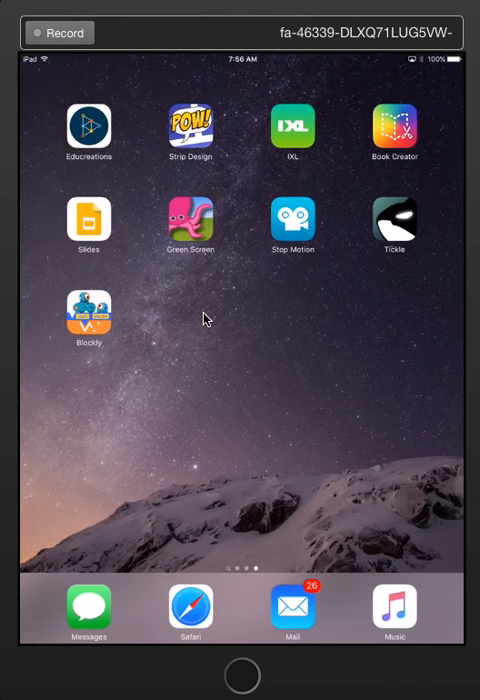